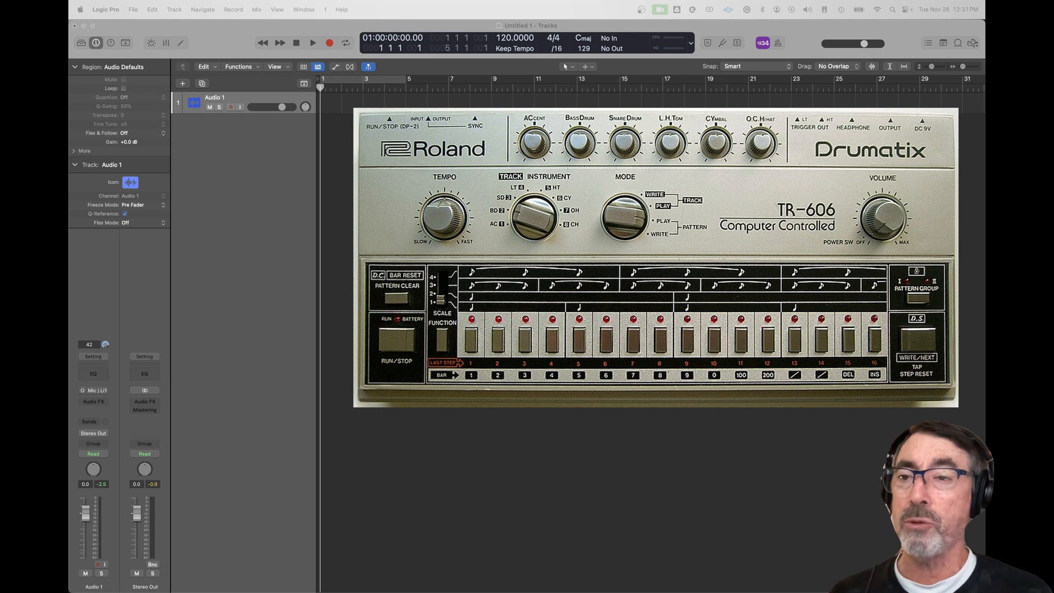
Create a Drum Machine Designer track and load Electronic Drum Kit > Roland TR-606.
{"action": "left_click", "coordinate": [182, 83]}
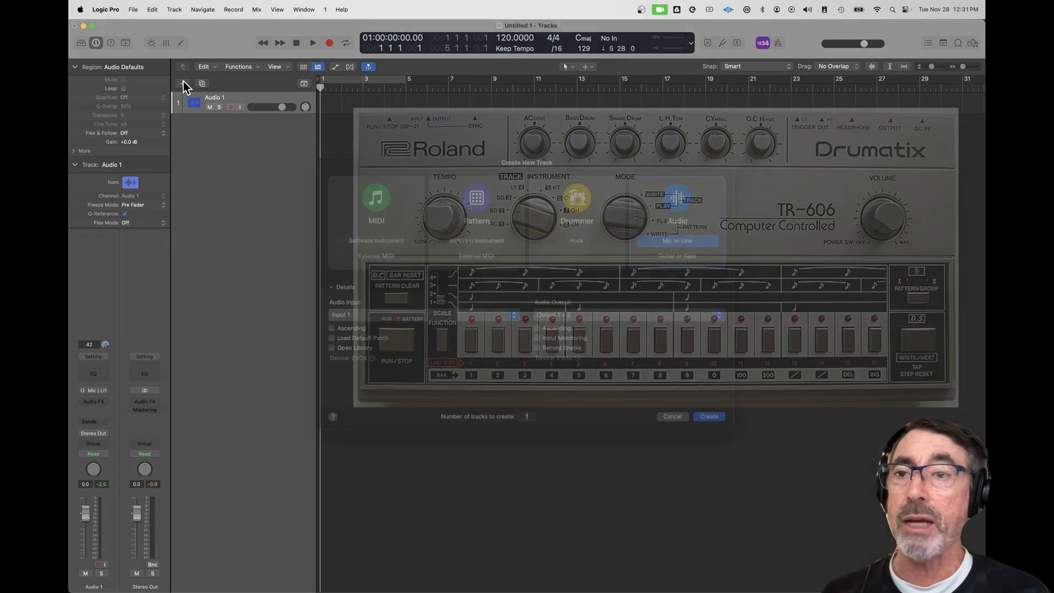
{"action": "left_click", "coordinate": [707, 416]}
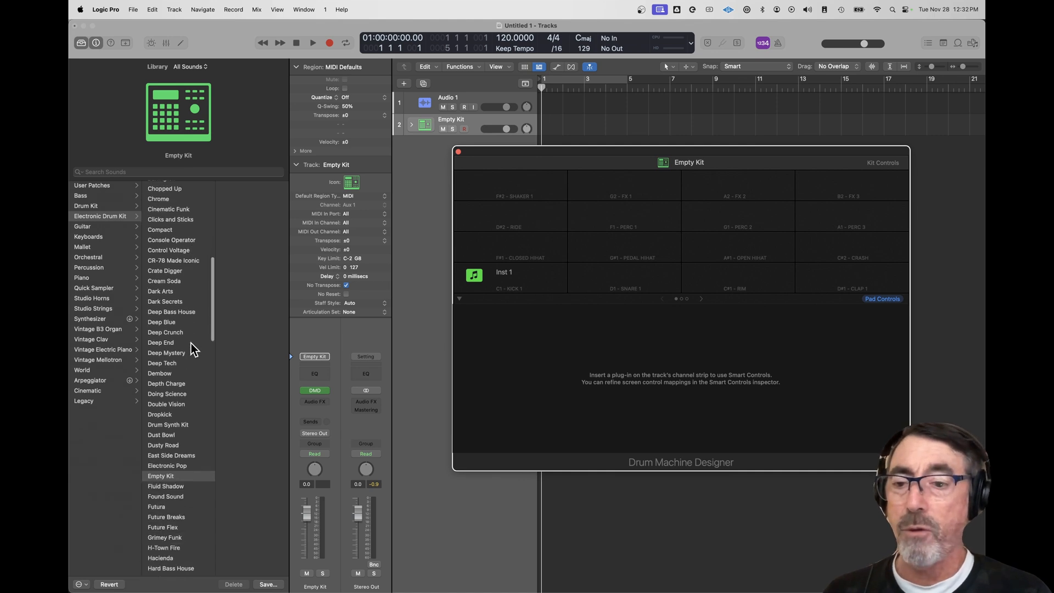
{"action": "scroll", "scroll_direction": "down", "scroll_amount": 3}
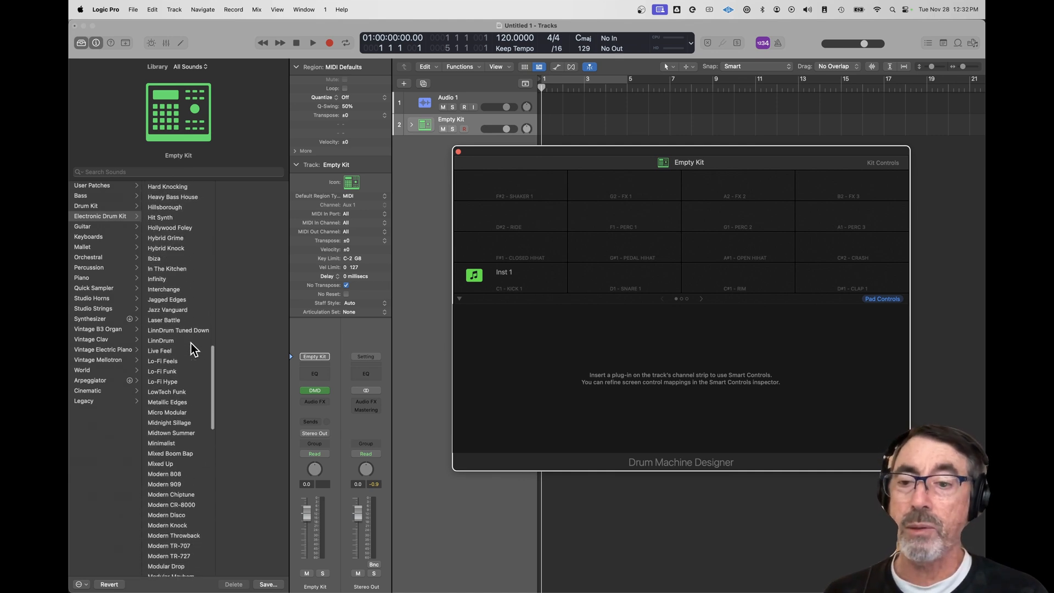
{"action": "scroll", "scroll_direction": "down", "scroll_amount": 3}
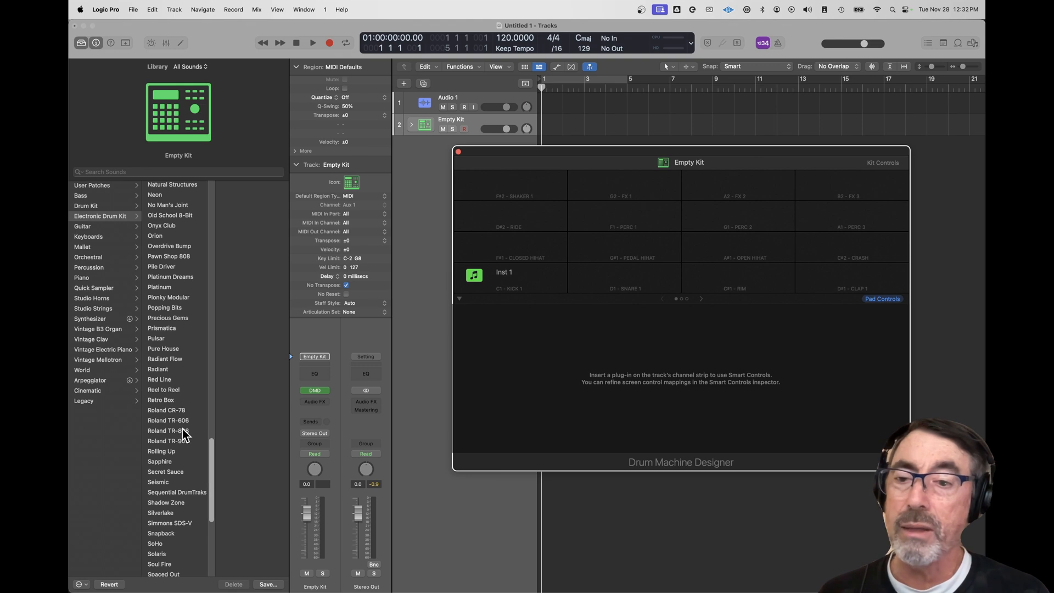
{"action": "left_click", "coordinate": [168, 419]}
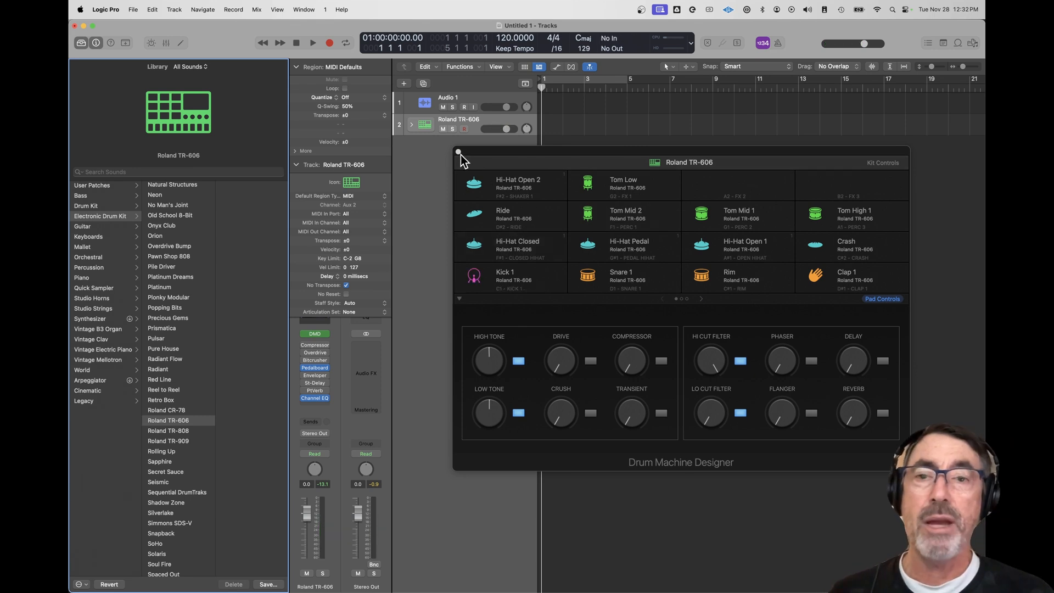
Close the drum pad view and create a pattern region on the TR-606 track.
{"action": "left_click", "coordinate": [459, 152]}
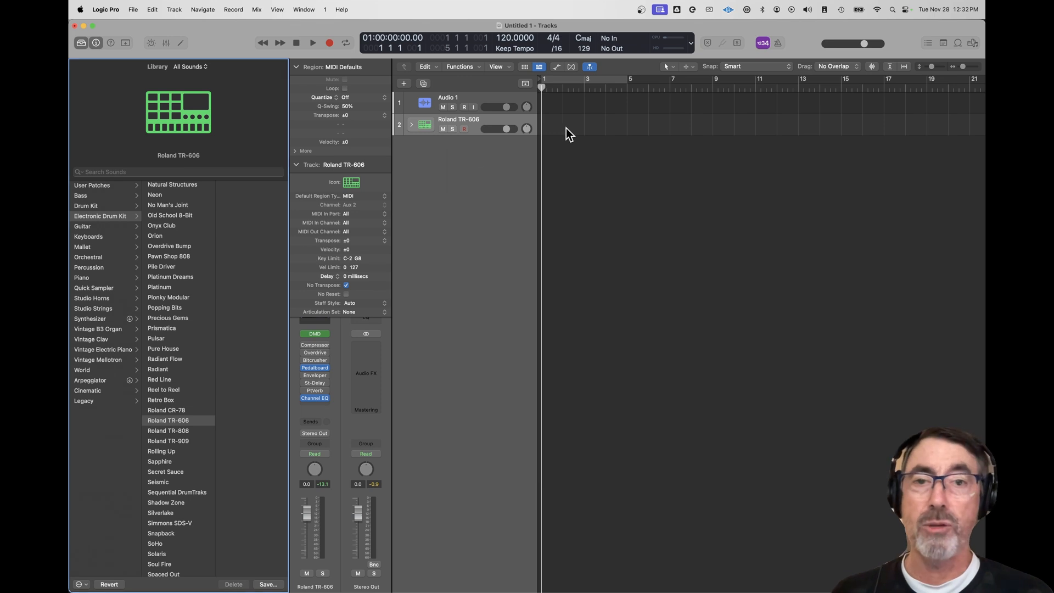
{"action": "right_click", "coordinate": [566, 130]}
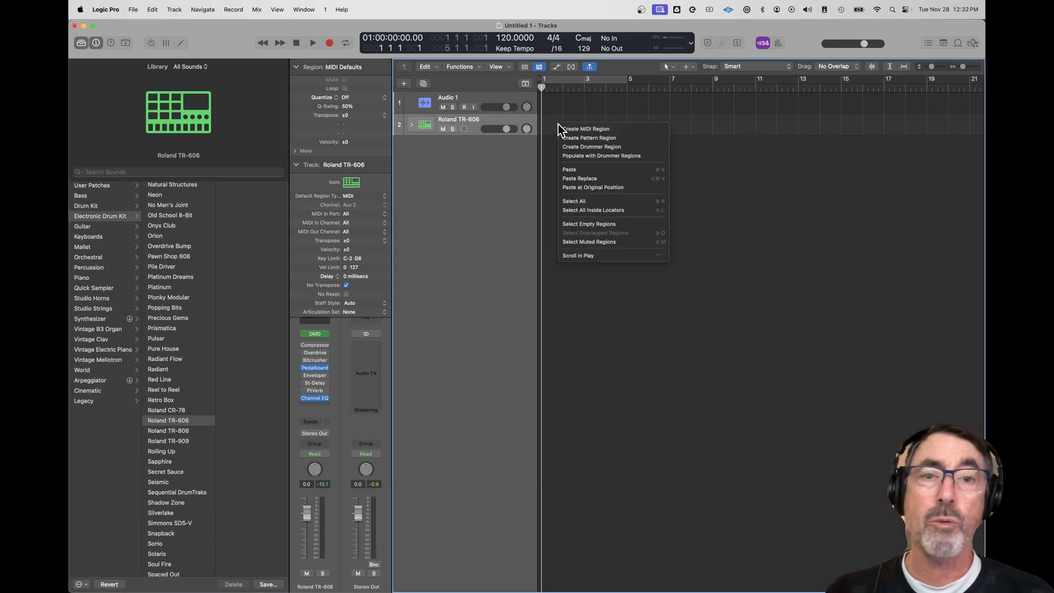
{"action": "mouse_move", "coordinate": [592, 146]}
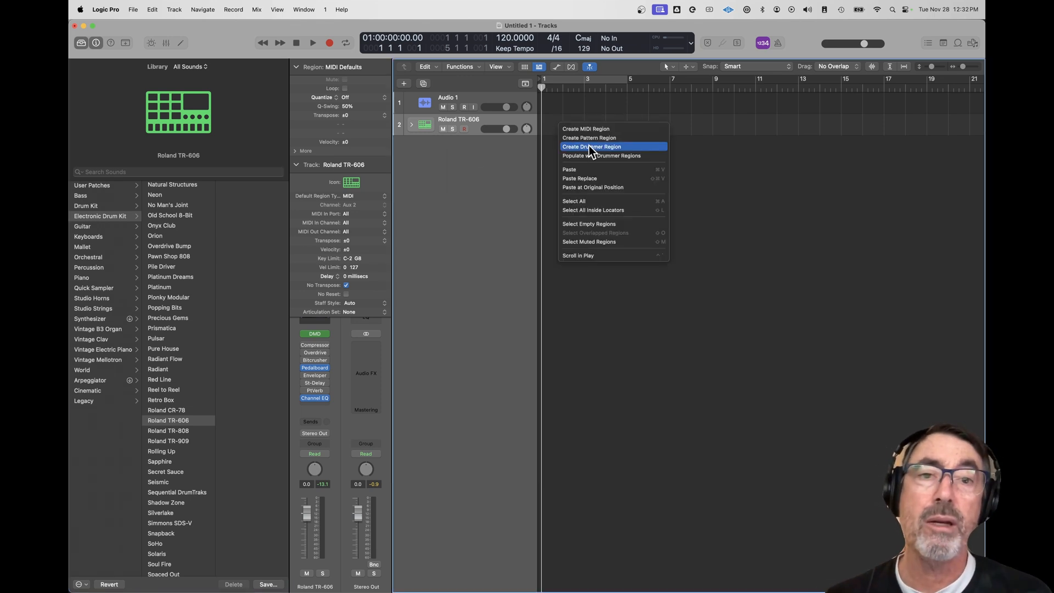
{"action": "left_click", "coordinate": [588, 138]}
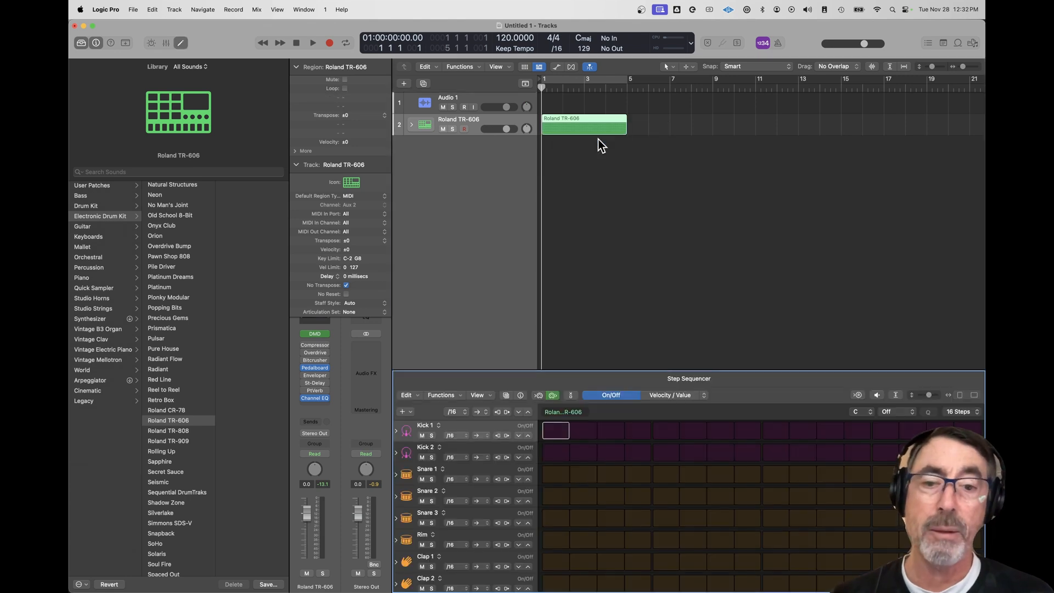
{"action": "mouse_move", "coordinate": [630, 496]}
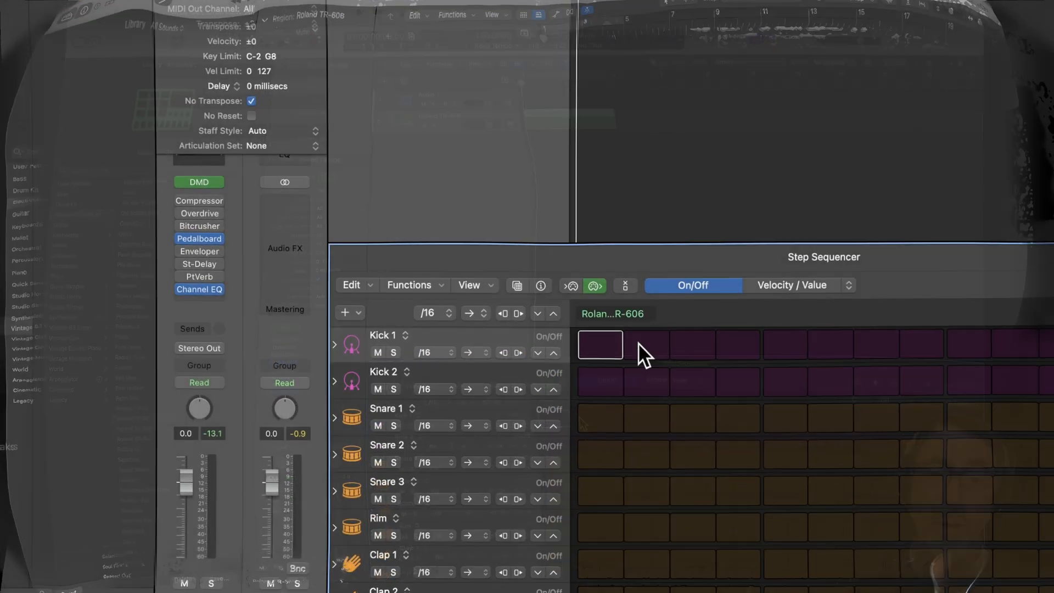
Load the Drums > CR-78 Beat pattern from the pattern browser.
{"action": "left_click", "coordinate": [517, 285]}
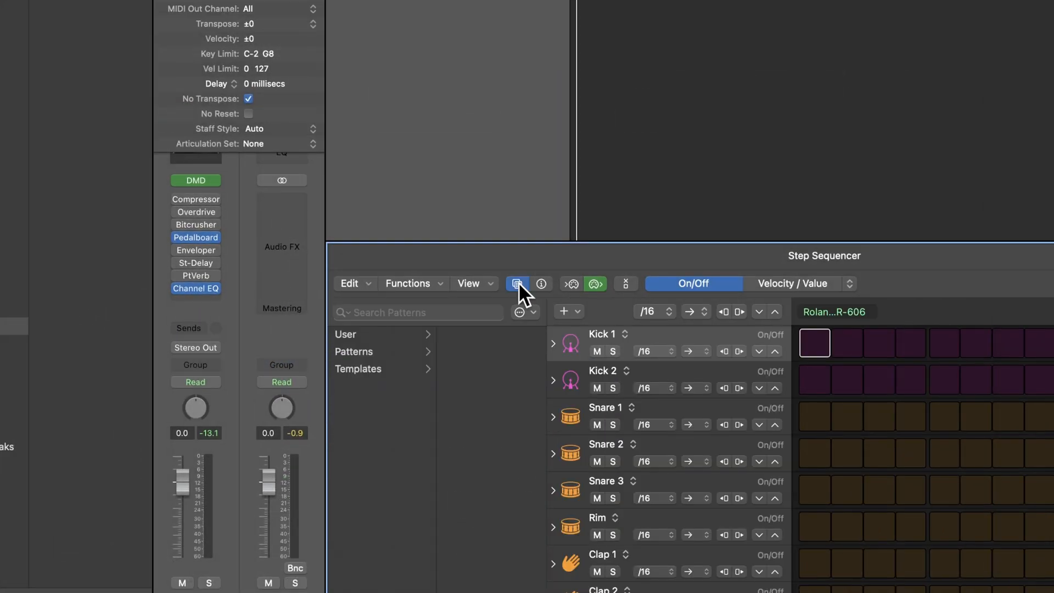
{"action": "left_click", "coordinate": [353, 351]}
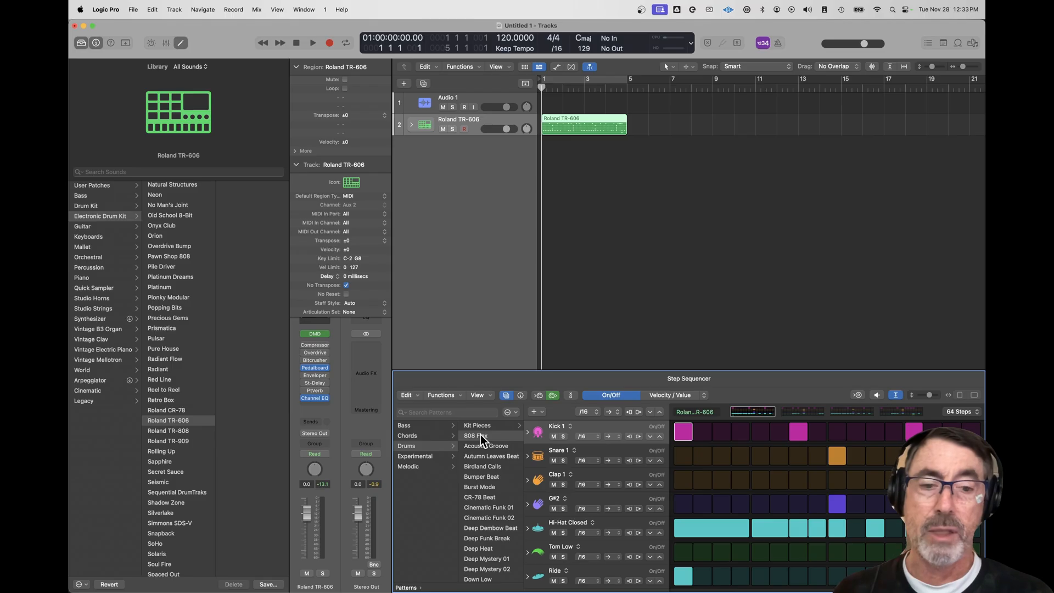
{"action": "left_click", "coordinate": [312, 42]}
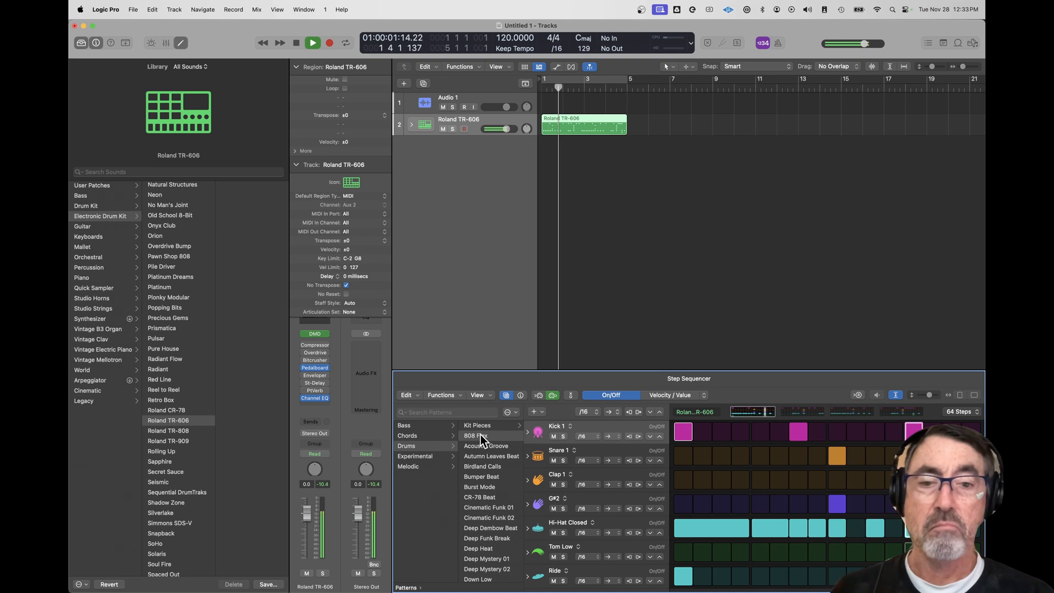
{"action": "left_click", "coordinate": [312, 42]}
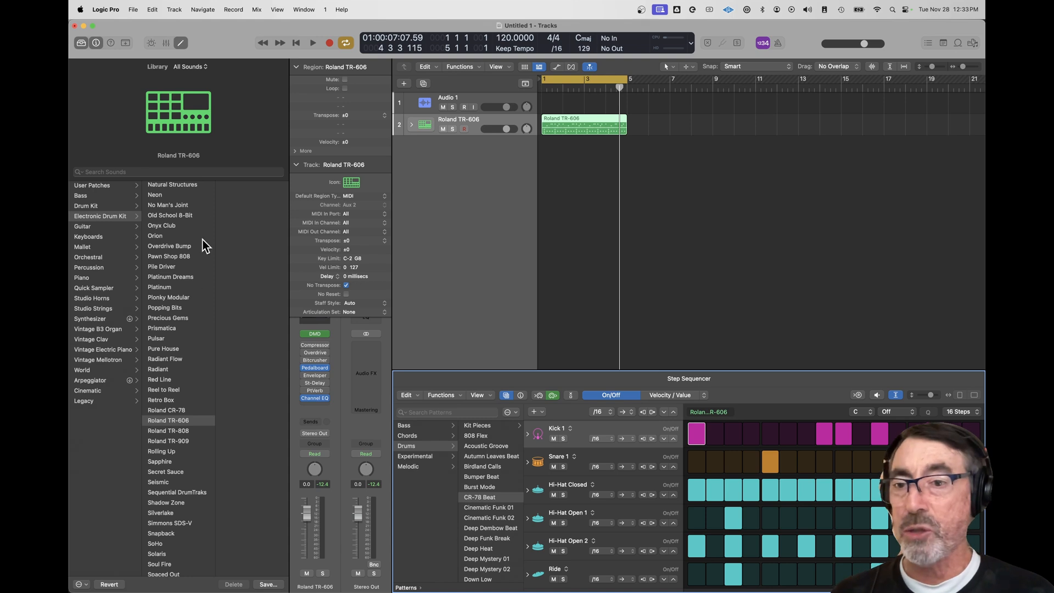
Delete the CR-78 Beat pattern region and close the Step Sequencer.
{"action": "scroll", "scroll_direction": "down", "scroll_amount": 3}
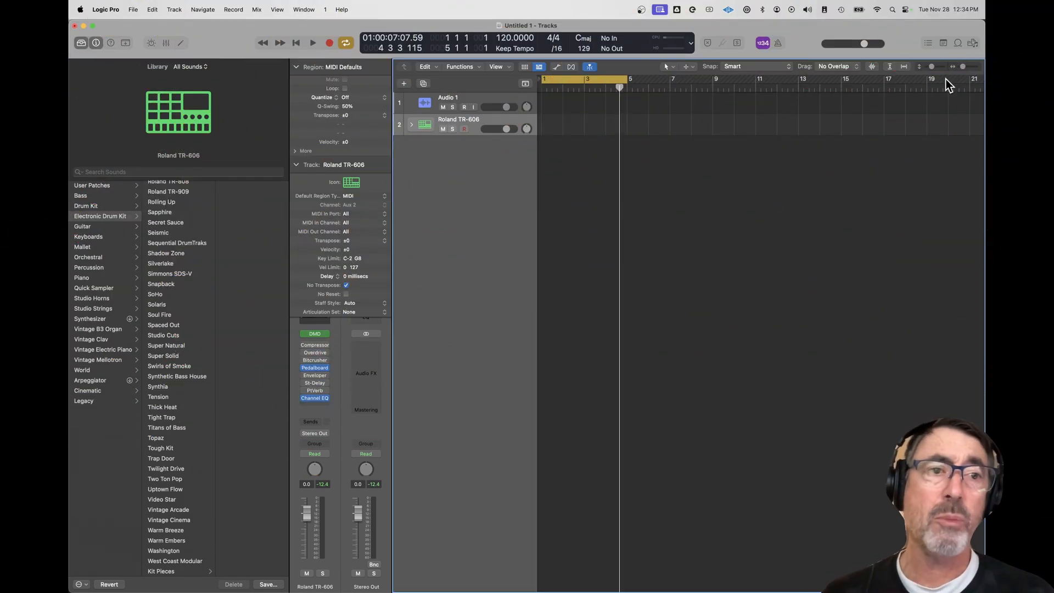
Open the Loop Browser filtered to MIDI Loops and All Drums.
{"action": "left_click", "coordinate": [956, 42]}
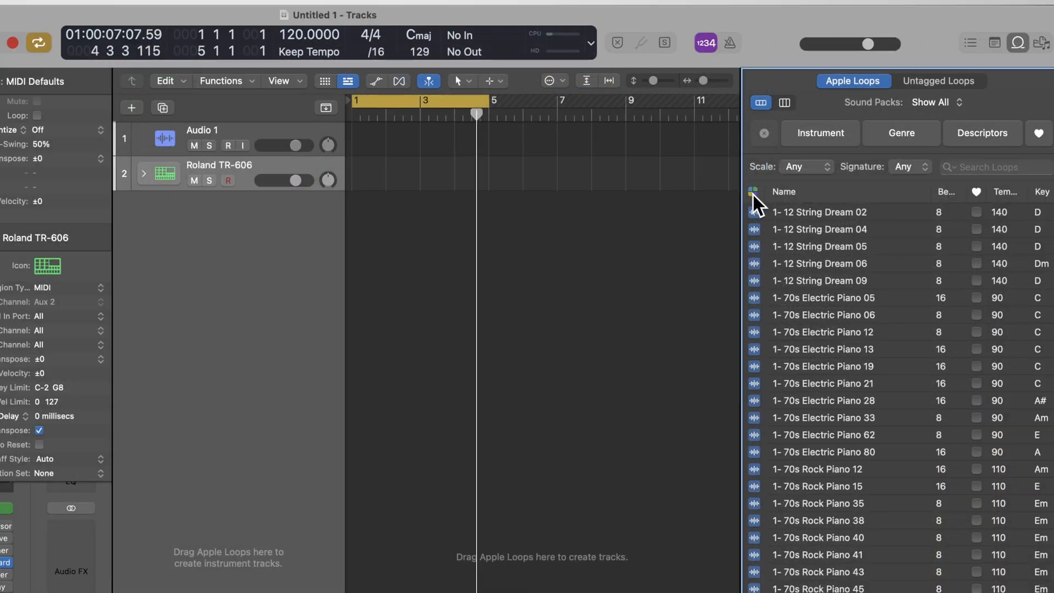
{"action": "left_click", "coordinate": [758, 191]}
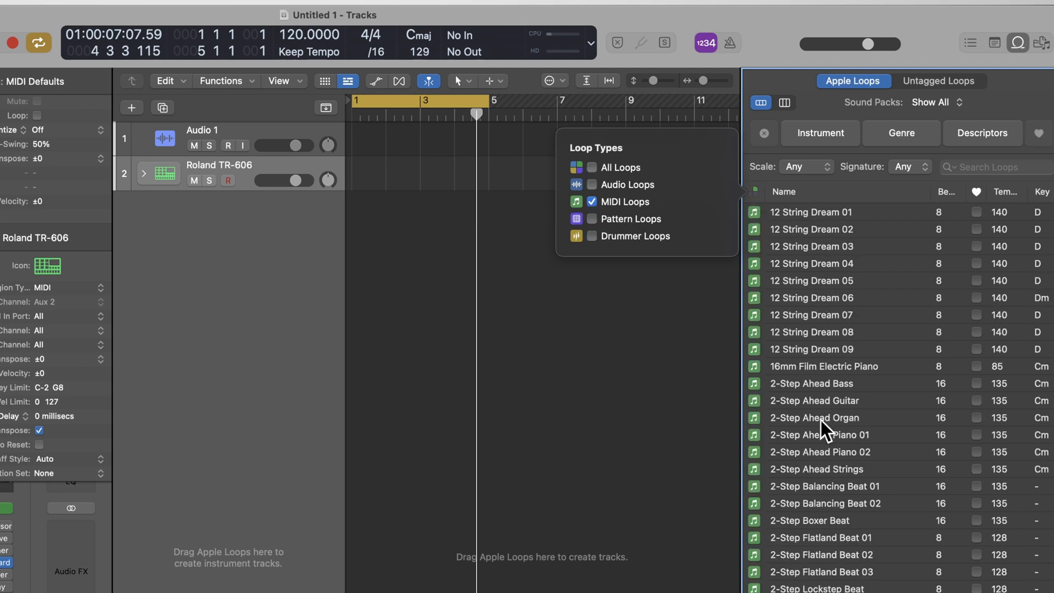
{"action": "mouse_move", "coordinate": [817, 282]}
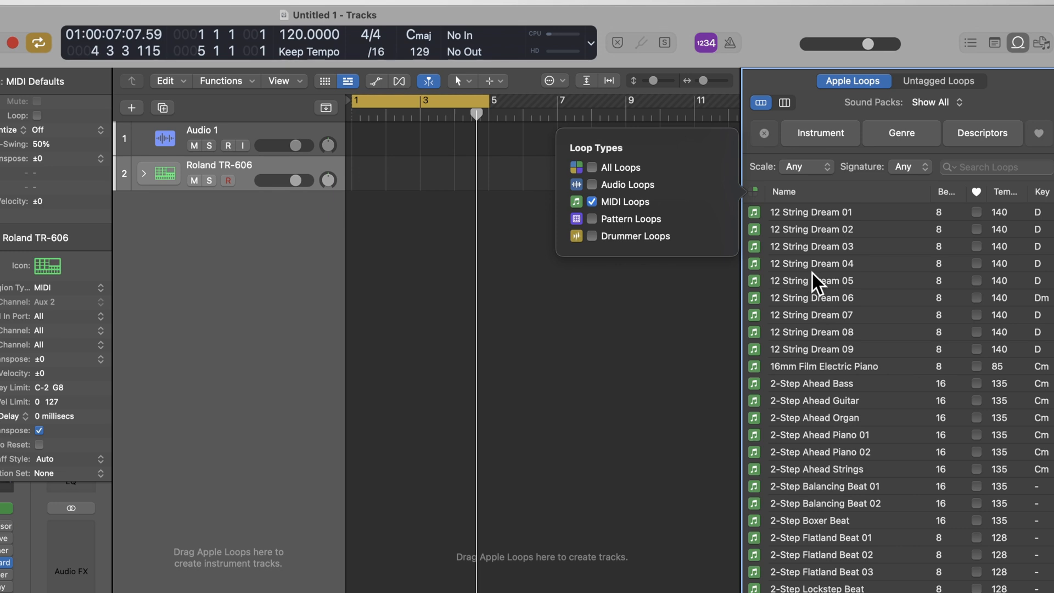
{"action": "left_click", "coordinate": [820, 132]}
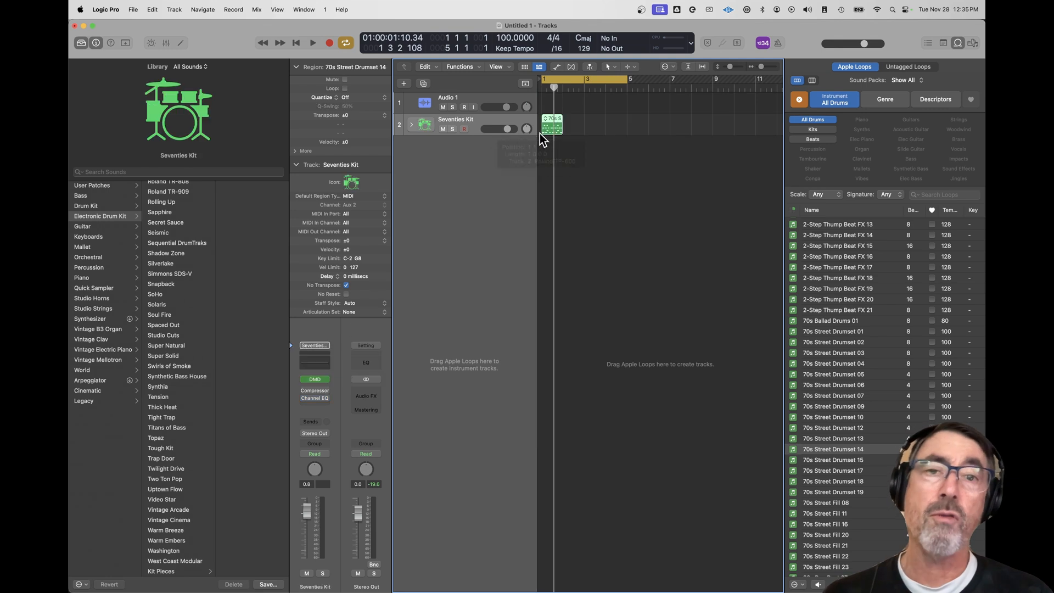
Audition drumset loops and place Bedrock Drumset 02 on the drum track.
{"action": "left_click_drag", "start_coordinate": [558, 125], "coordinate": [637, 125]}
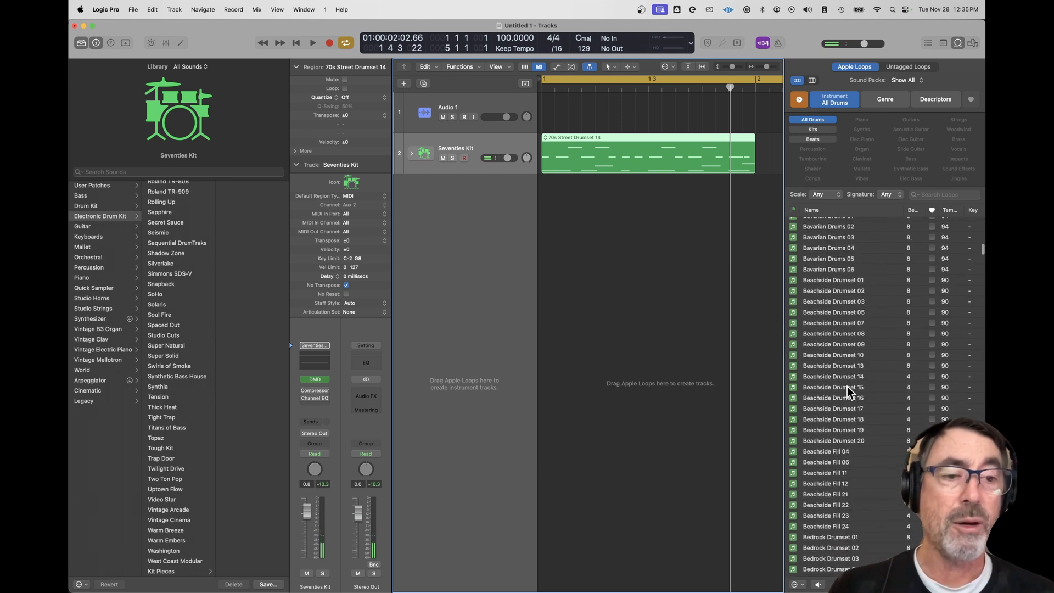
{"action": "left_click", "coordinate": [833, 443]}
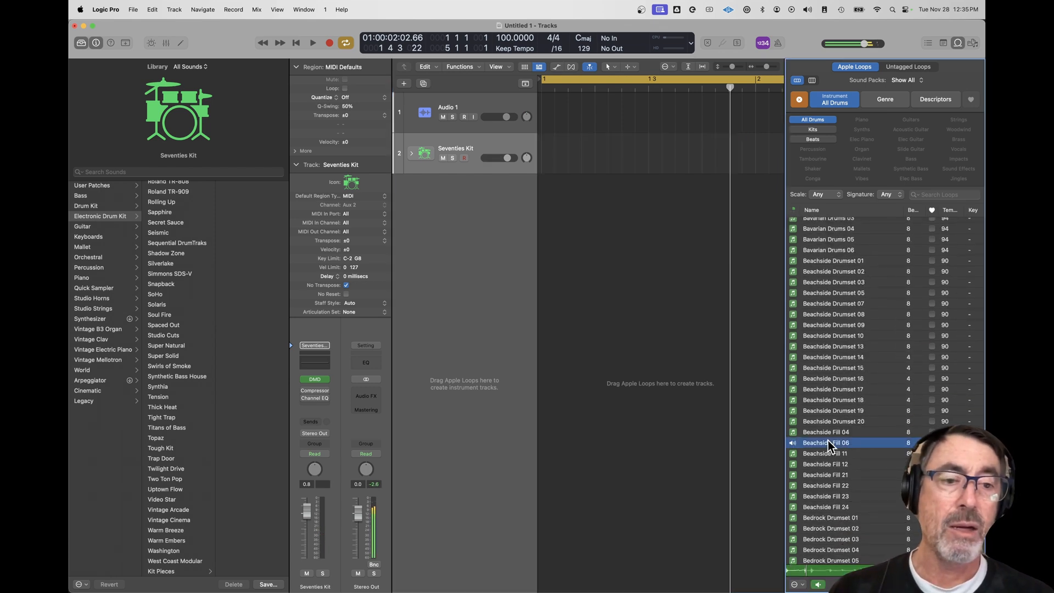
{"action": "left_click", "coordinate": [312, 42]}
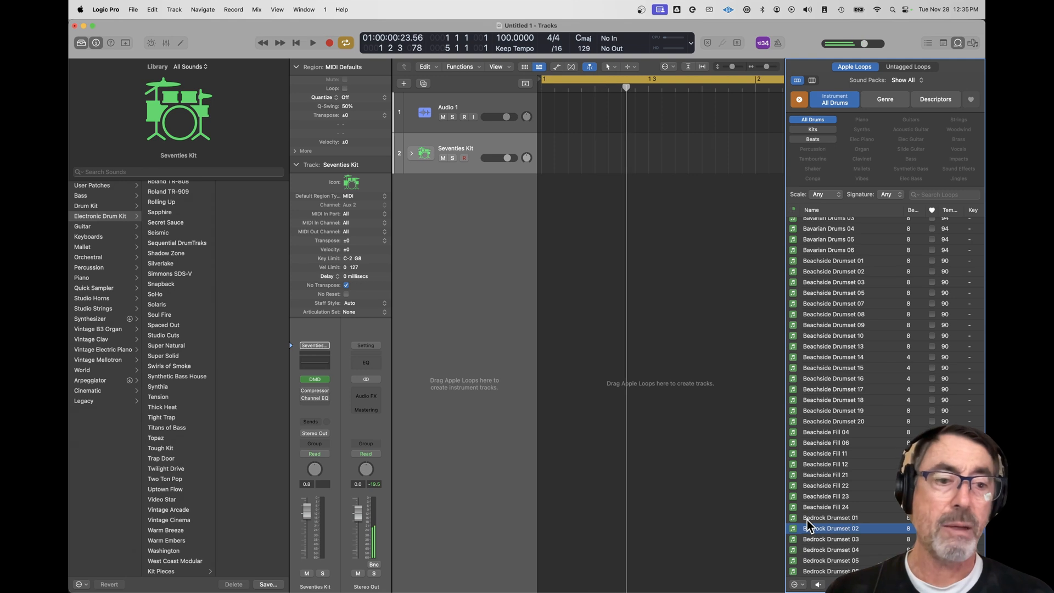
{"action": "left_click_drag", "start_coordinate": [833, 527], "coordinate": [568, 195]}
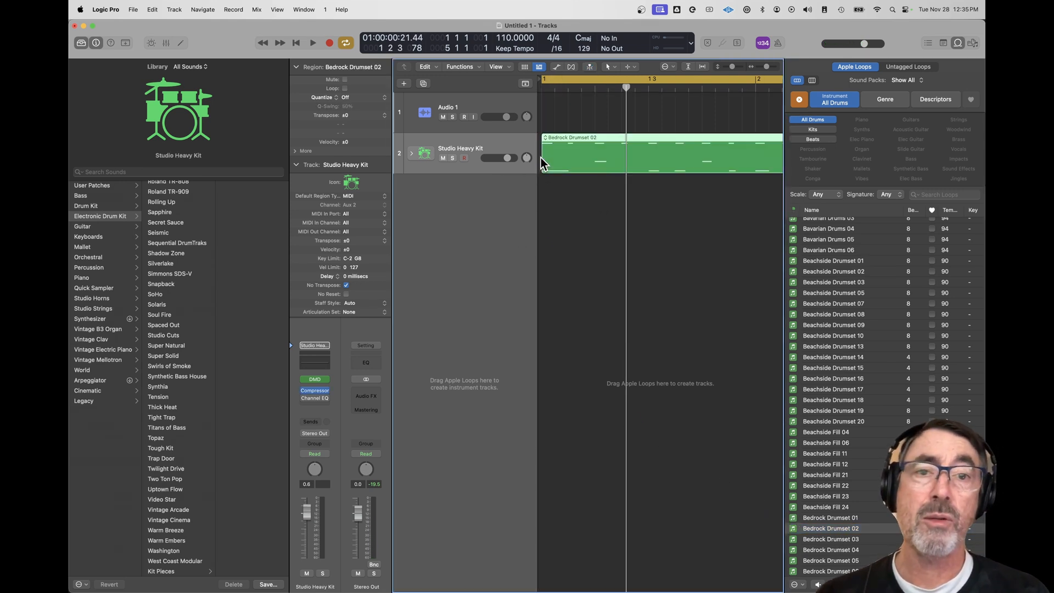
Stop playback and switch to Finder's folder of Groove Monkee MIDI drum grooves.
{"action": "left_click", "coordinate": [312, 42]}
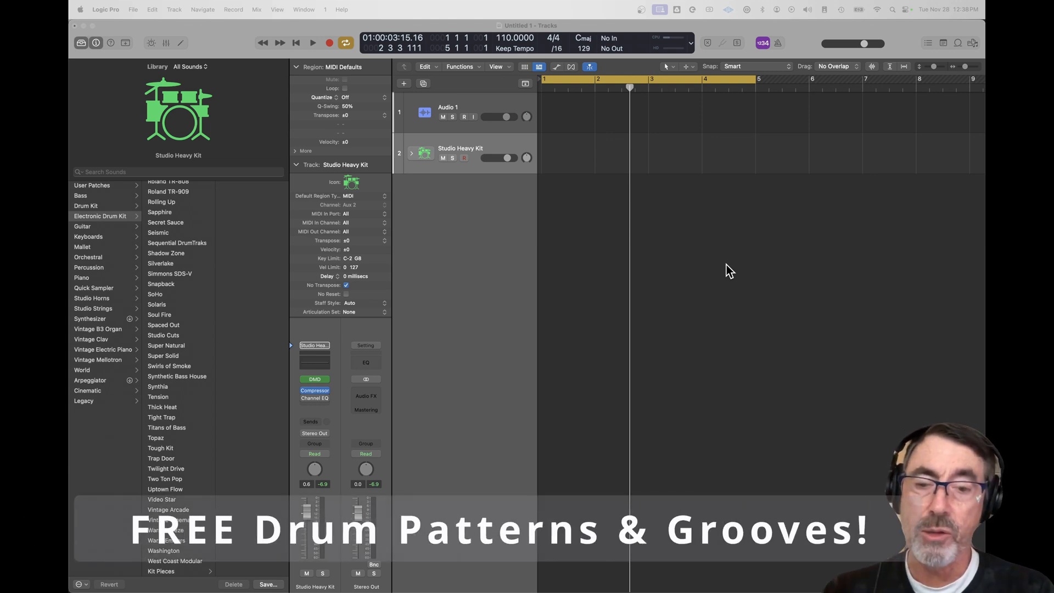
{"action": "key", "text": "cmd+tab"}
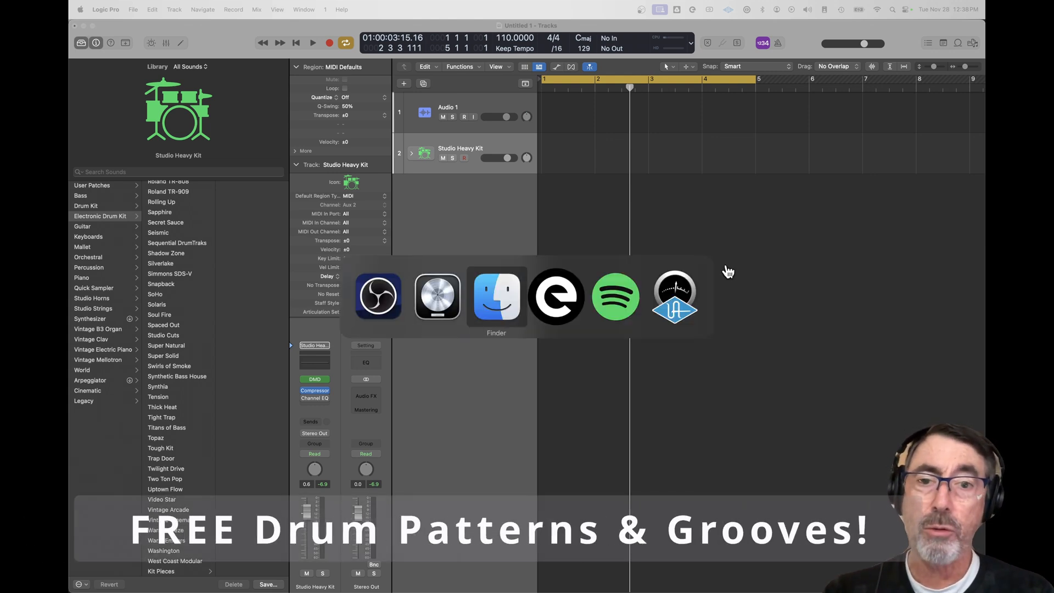
{"action": "left_click", "coordinate": [495, 296]}
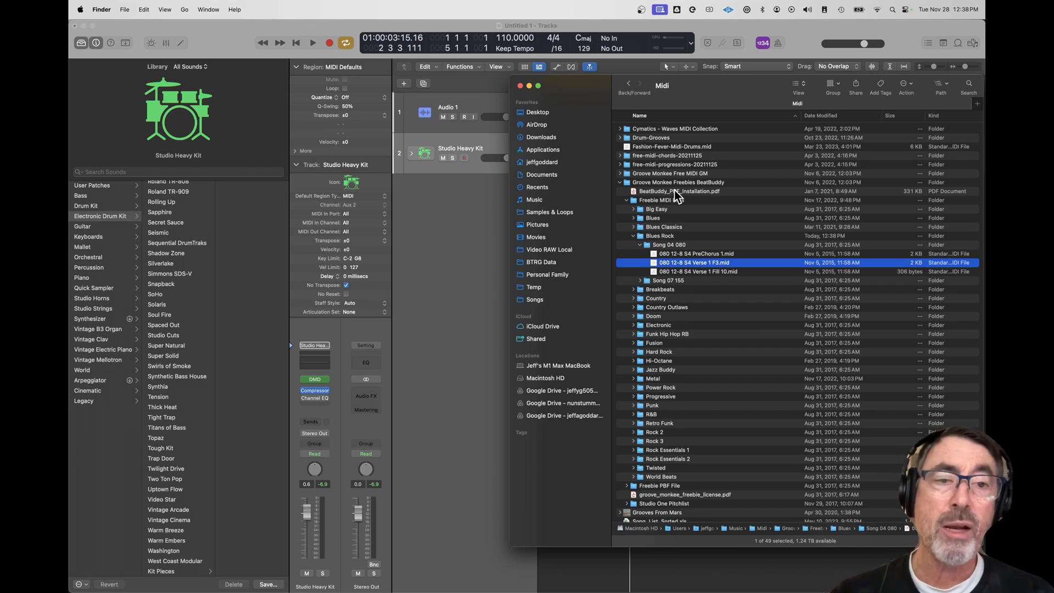
{"action": "mouse_move", "coordinate": [714, 265]}
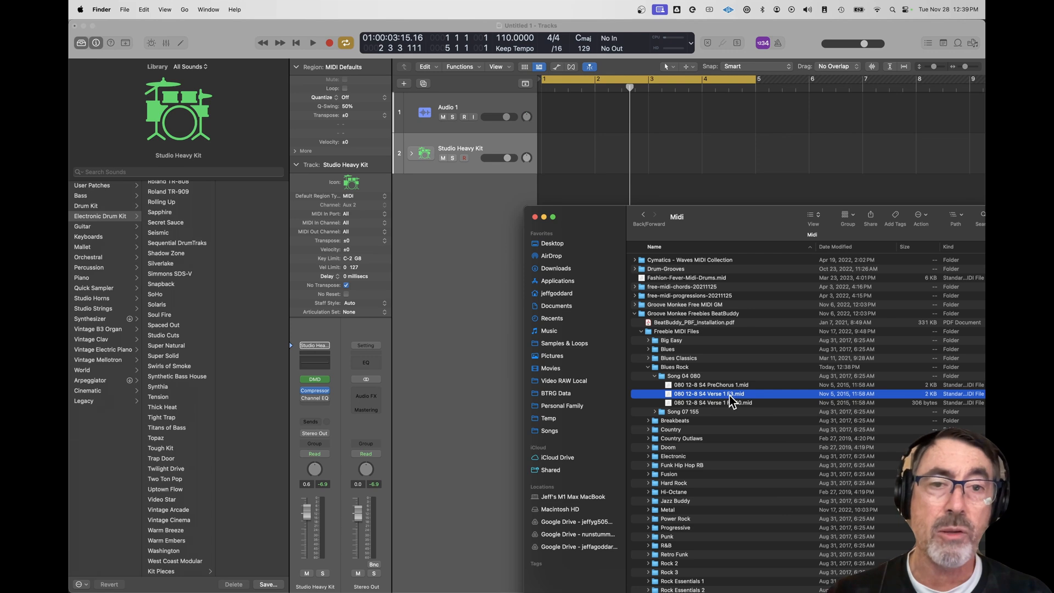
Import 080 12-8 S4 Verse 1 F3.mid onto Studio Heavy Kit, play it, then remove it.
{"action": "left_click_drag", "start_coordinate": [709, 393], "coordinate": [542, 155]}
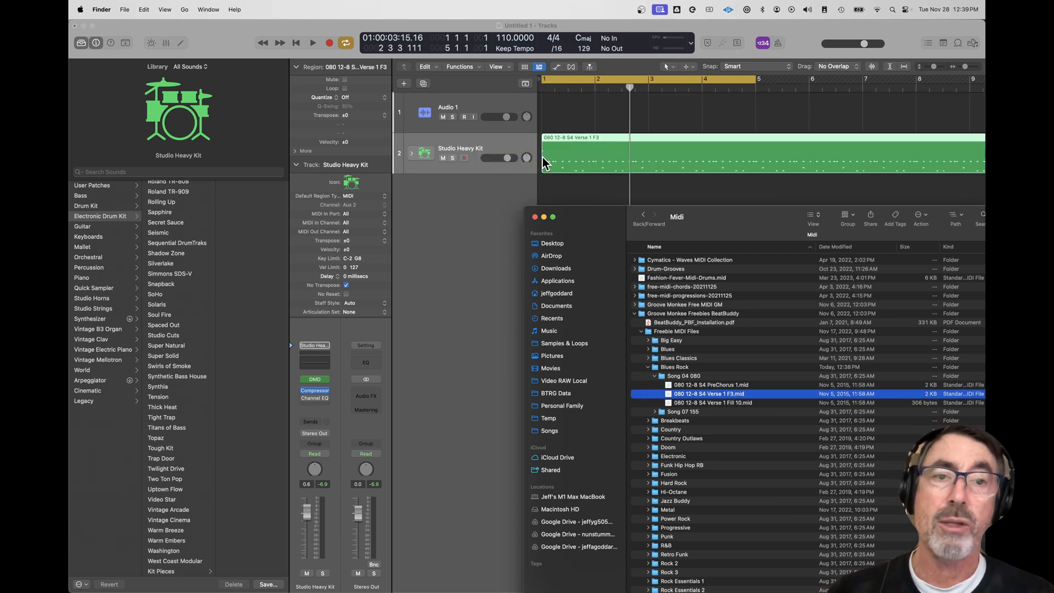
{"action": "left_click", "coordinate": [312, 42]}
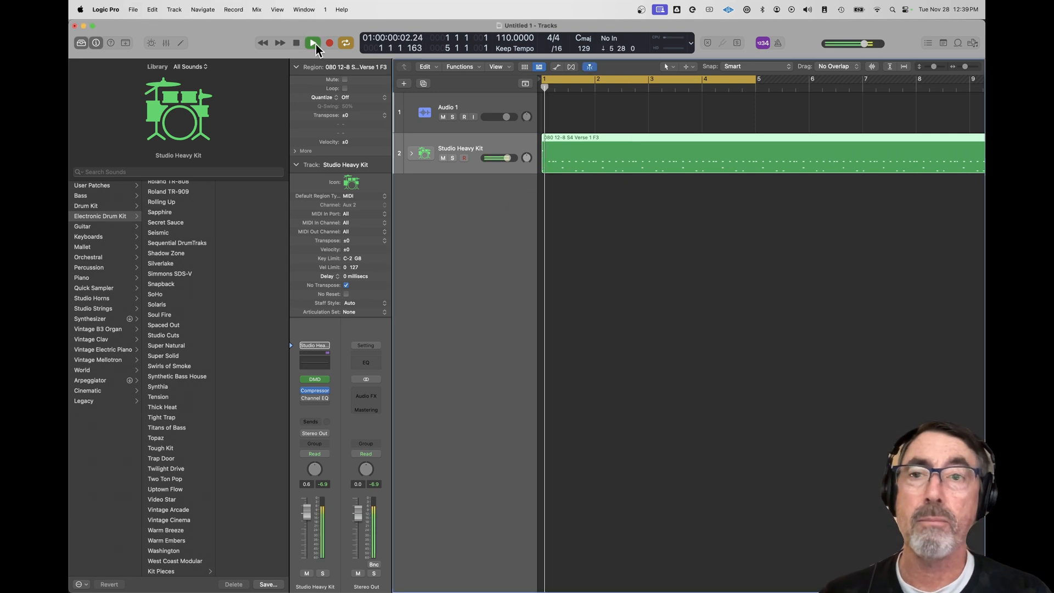
{"action": "left_click", "coordinate": [312, 42]}
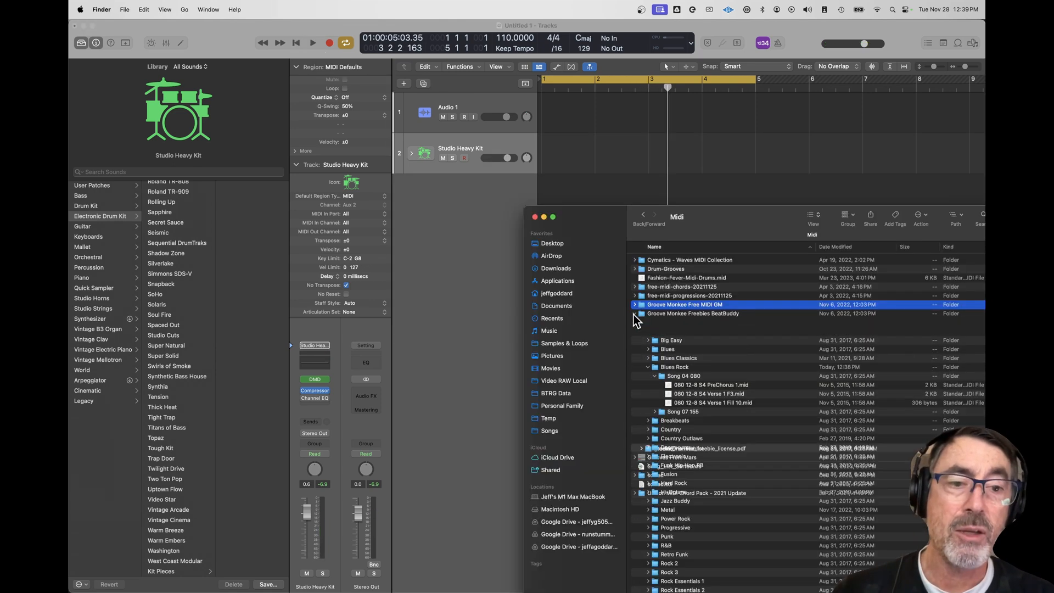
Collapse Blues Rock and select Jazz Buddy > 02 Swing Beat > Swing SN Fill 01.mid.
{"action": "left_click", "coordinate": [635, 313]}
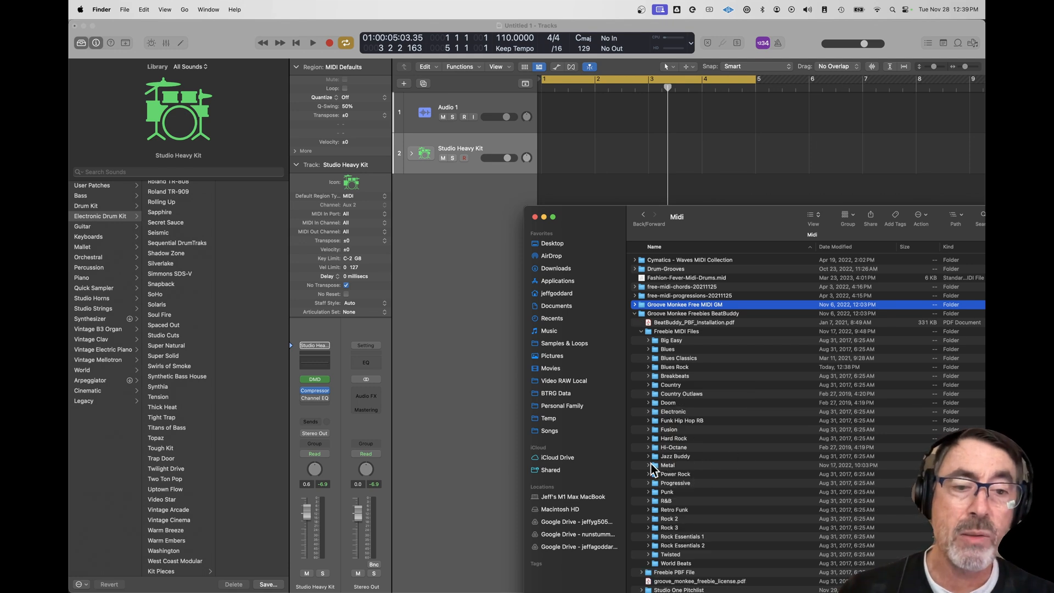
{"action": "left_click", "coordinate": [647, 456]}
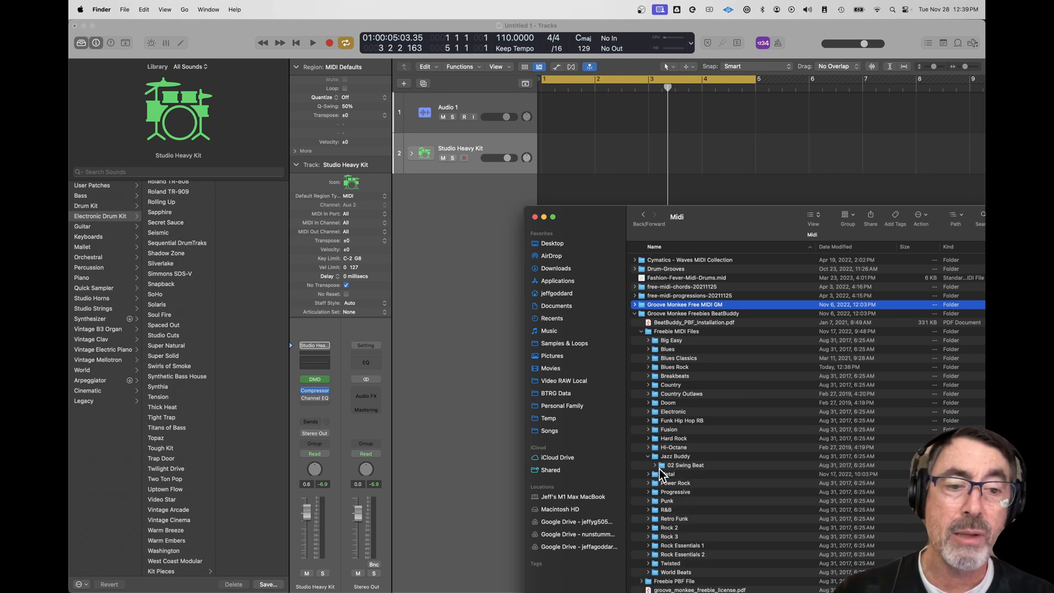
{"action": "left_click", "coordinate": [655, 464]}
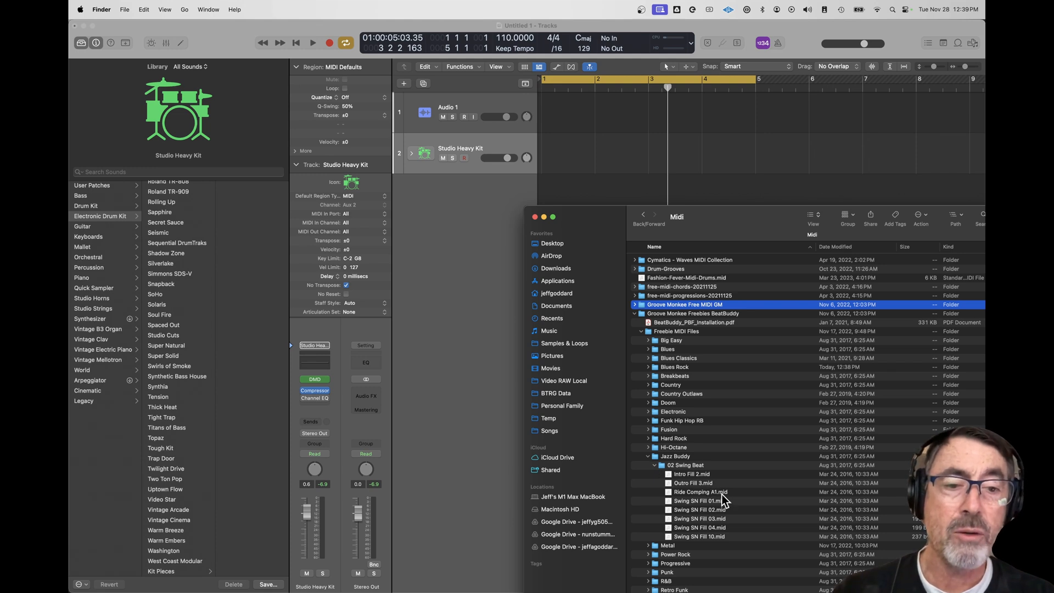
{"action": "left_click", "coordinate": [698, 501]}
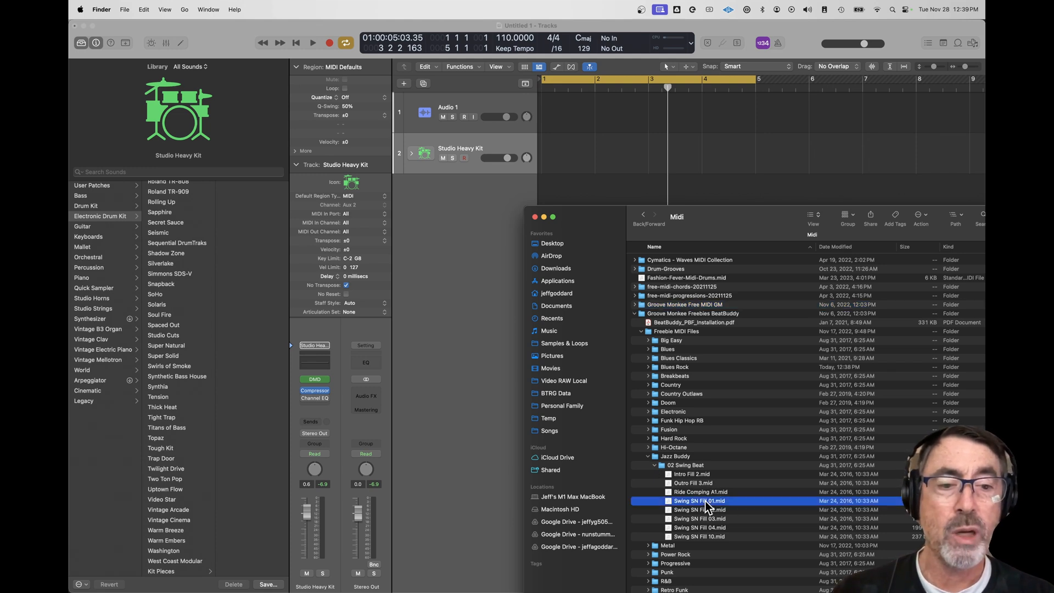
Drop Swing SN Fill 01 onto Studio Heavy Kit at bar 1 and play it.
{"action": "left_click_drag", "start_coordinate": [700, 500], "coordinate": [577, 150]}
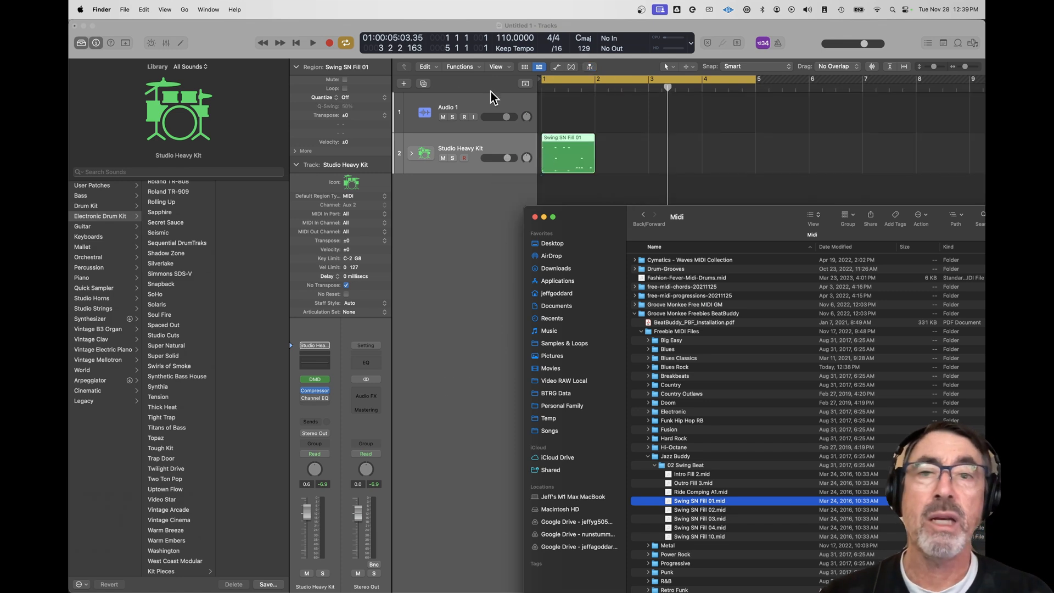
{"action": "left_click", "coordinate": [312, 43]}
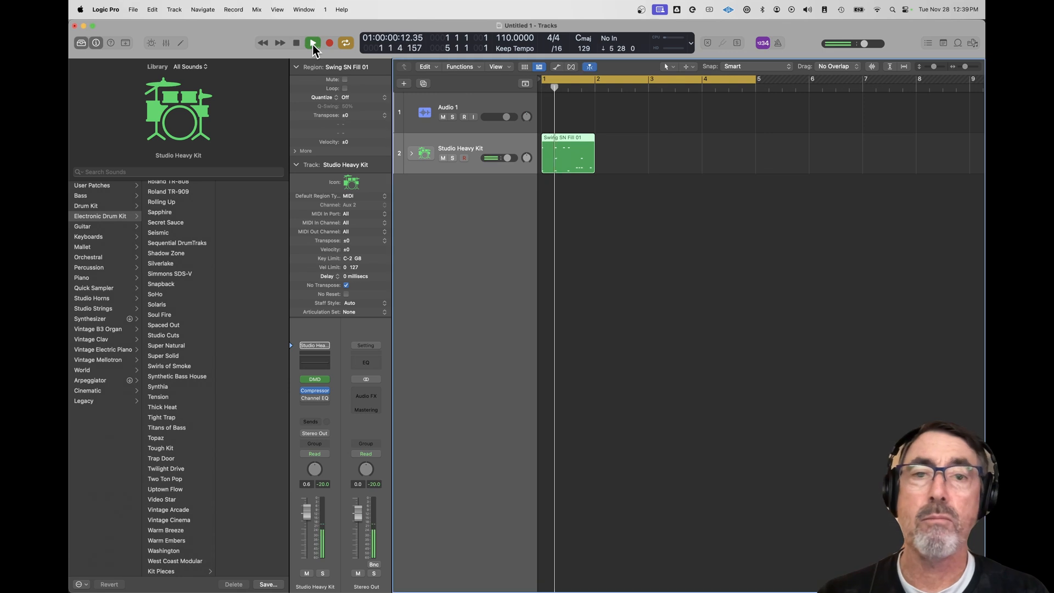
{"action": "left_click", "coordinate": [312, 43]}
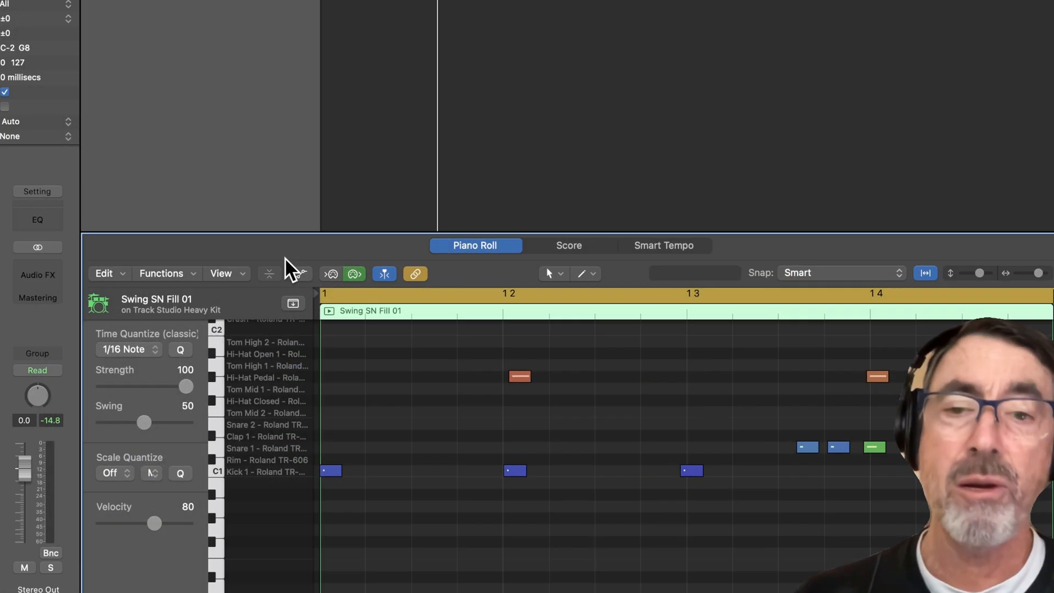
{"action": "mouse_move", "coordinate": [264, 430]}
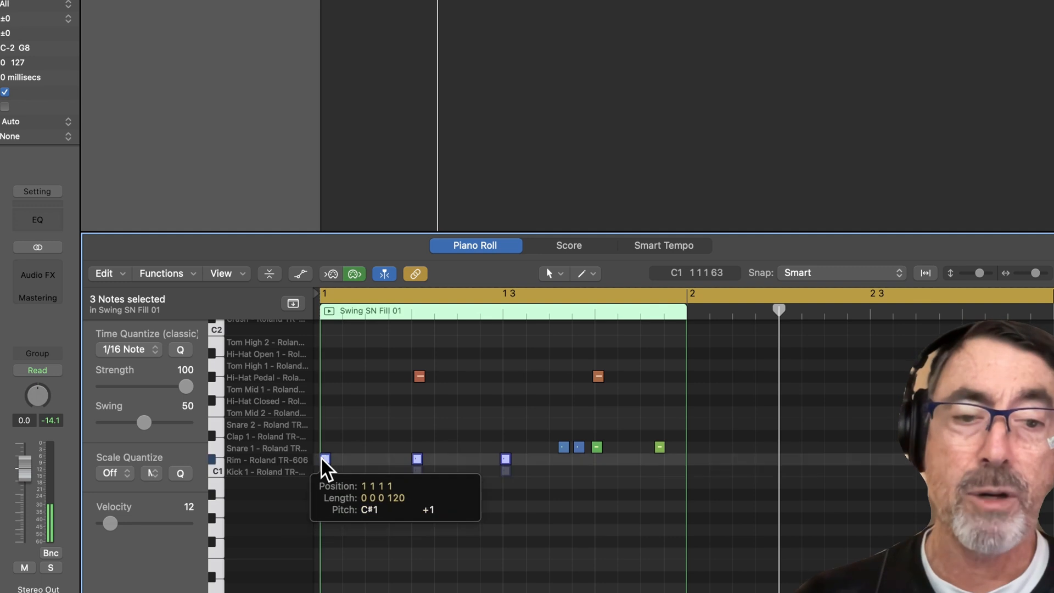
Drag the three Kick 1 notes up past Rim to the Tom Mid 2 lane.
{"action": "left_click_drag", "start_coordinate": [326, 461], "coordinate": [326, 411]}
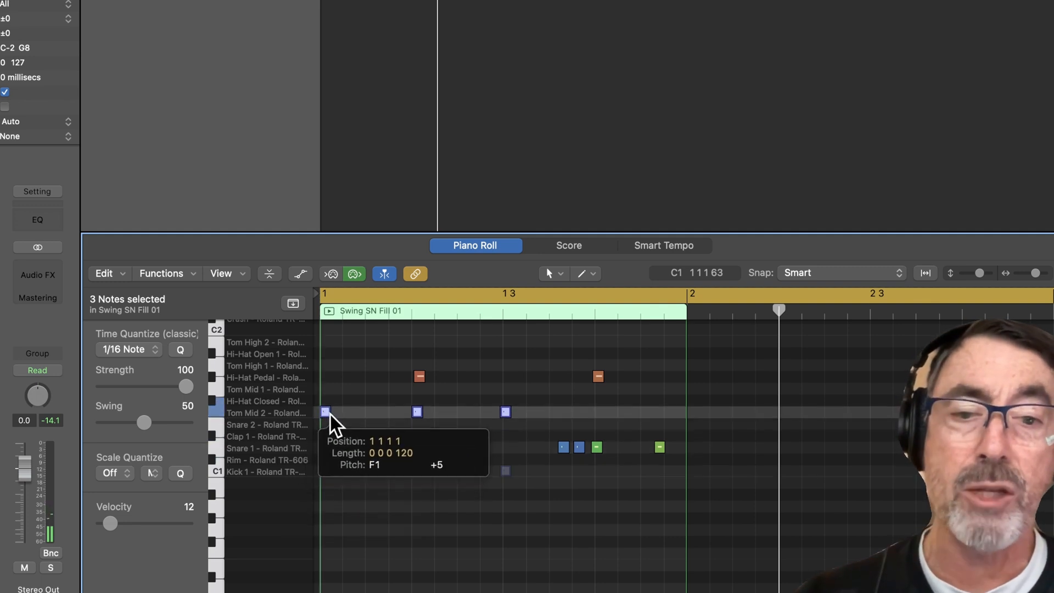
{"action": "left_click_drag", "start_coordinate": [326, 413], "coordinate": [329, 400]}
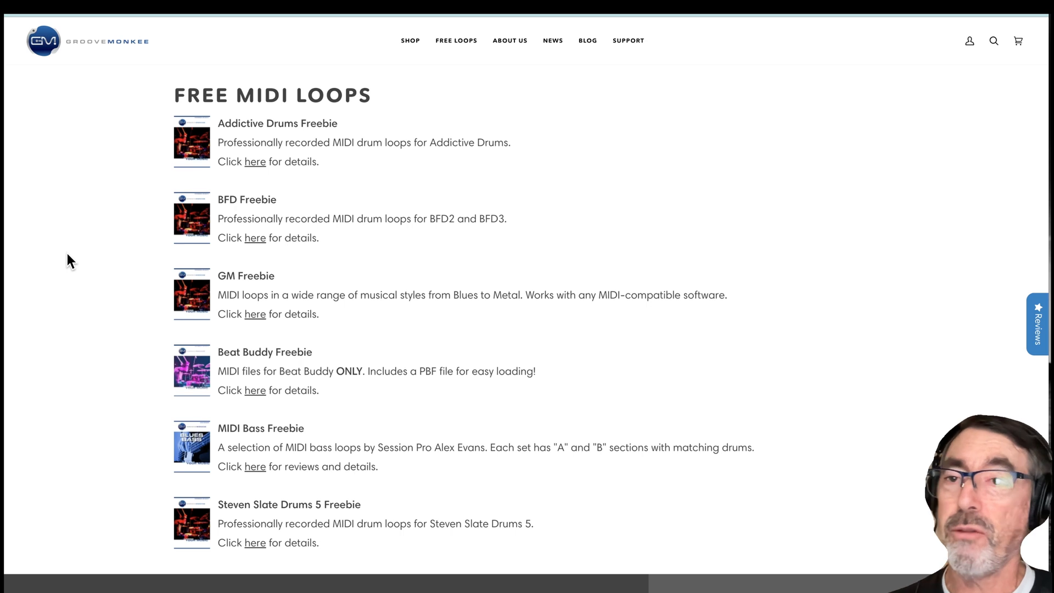
{"action": "mouse_move", "coordinate": [98, 78]}
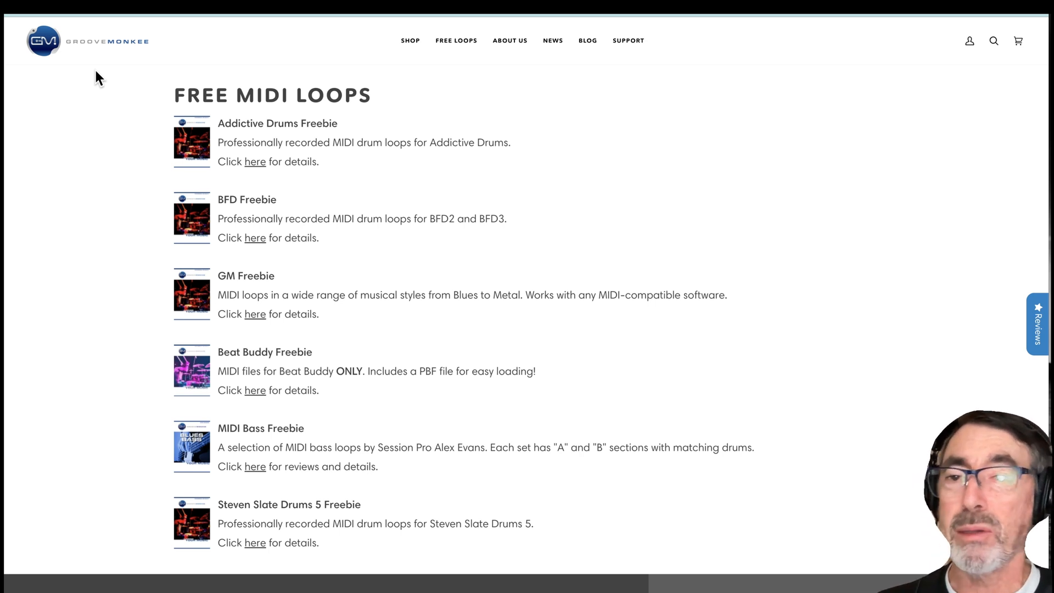
{"action": "mouse_move", "coordinate": [99, 362]}
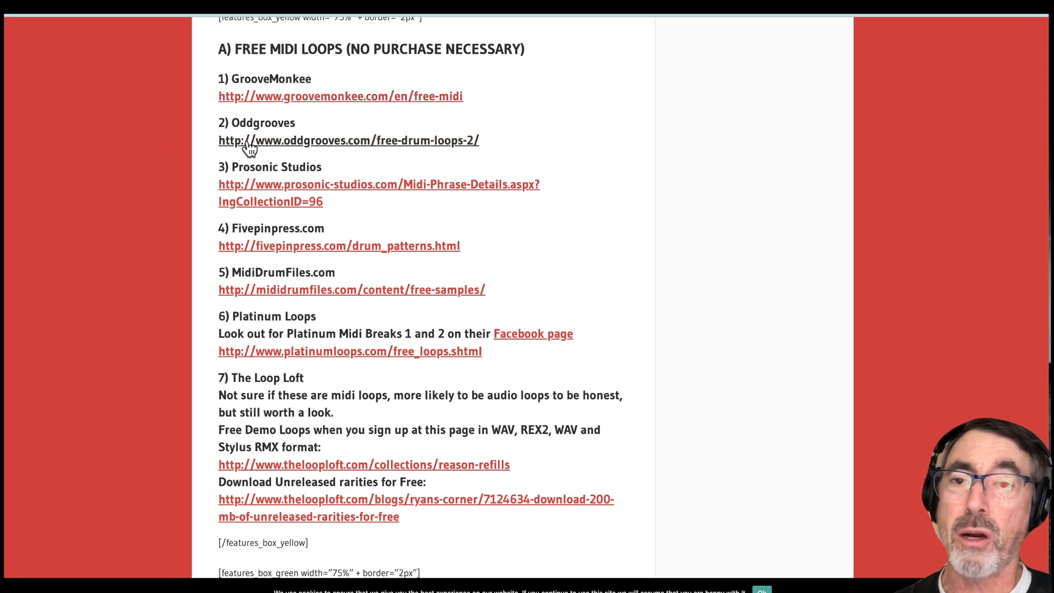
{"action": "mouse_move", "coordinate": [114, 189]}
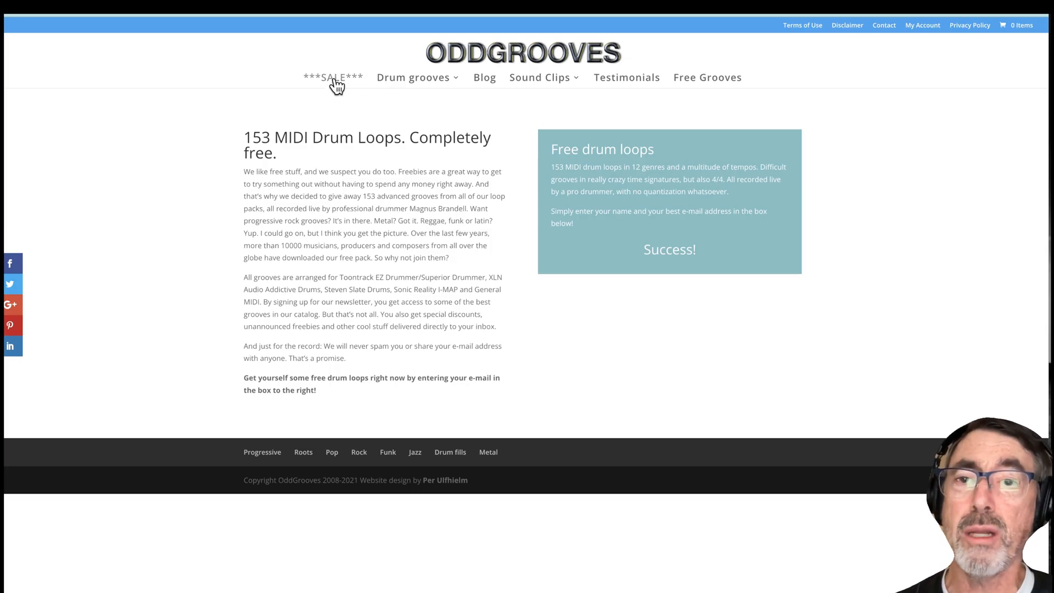
Open the Oddgrooves ***SALE*** page and scroll through it.
{"action": "left_click", "coordinate": [332, 77]}
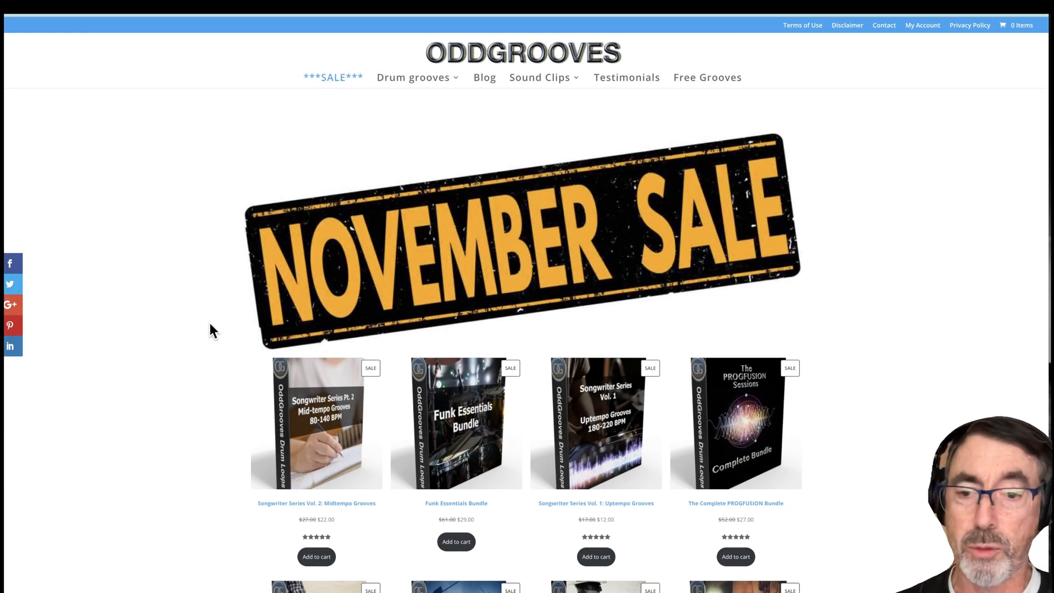
{"action": "scroll", "scroll_direction": "down", "scroll_amount": 3}
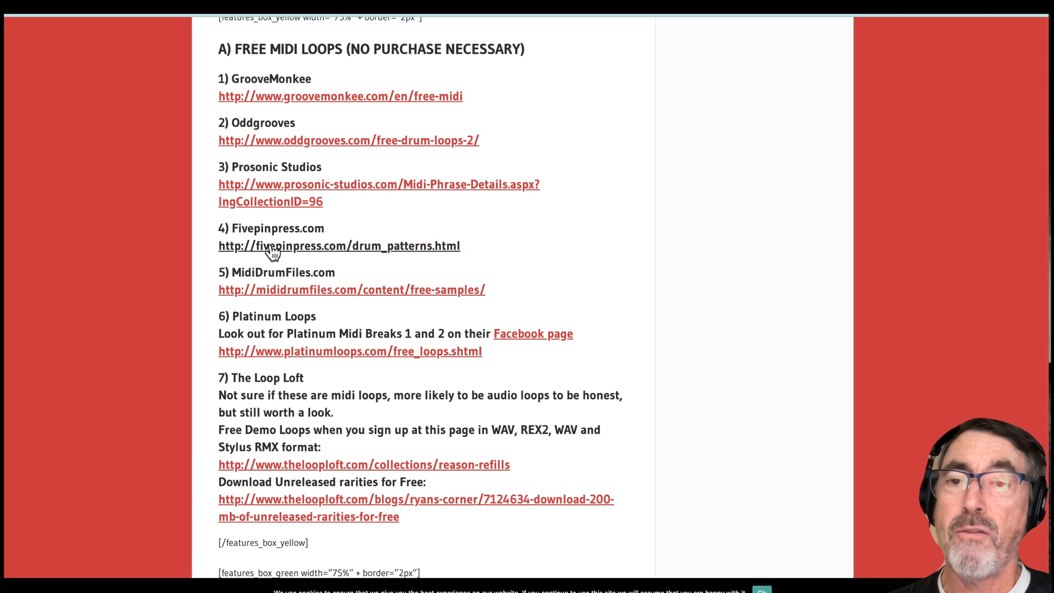
{"action": "mouse_move", "coordinate": [282, 295]}
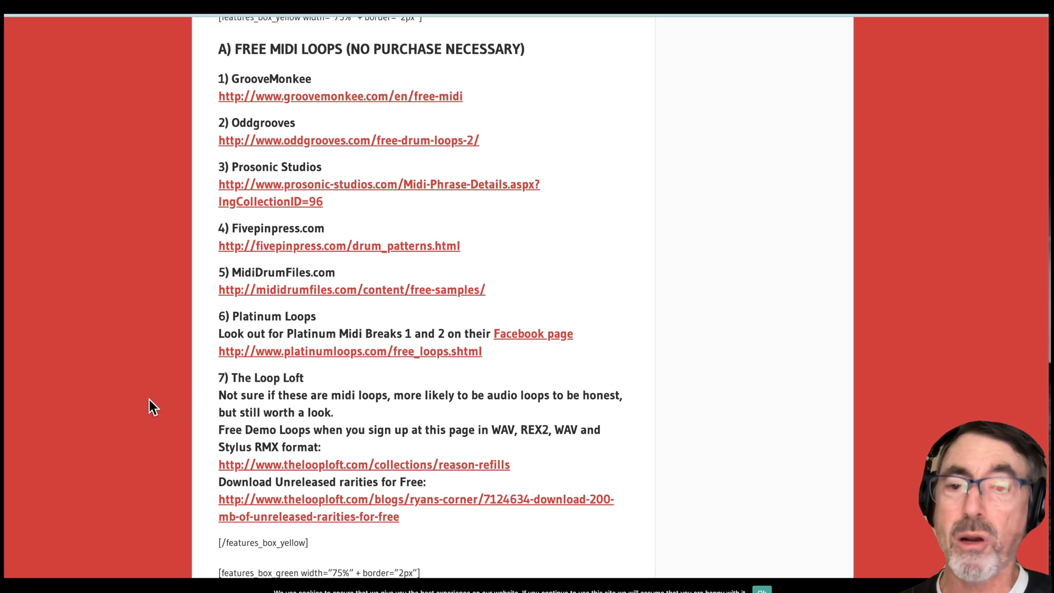
{"action": "mouse_move", "coordinate": [133, 416]}
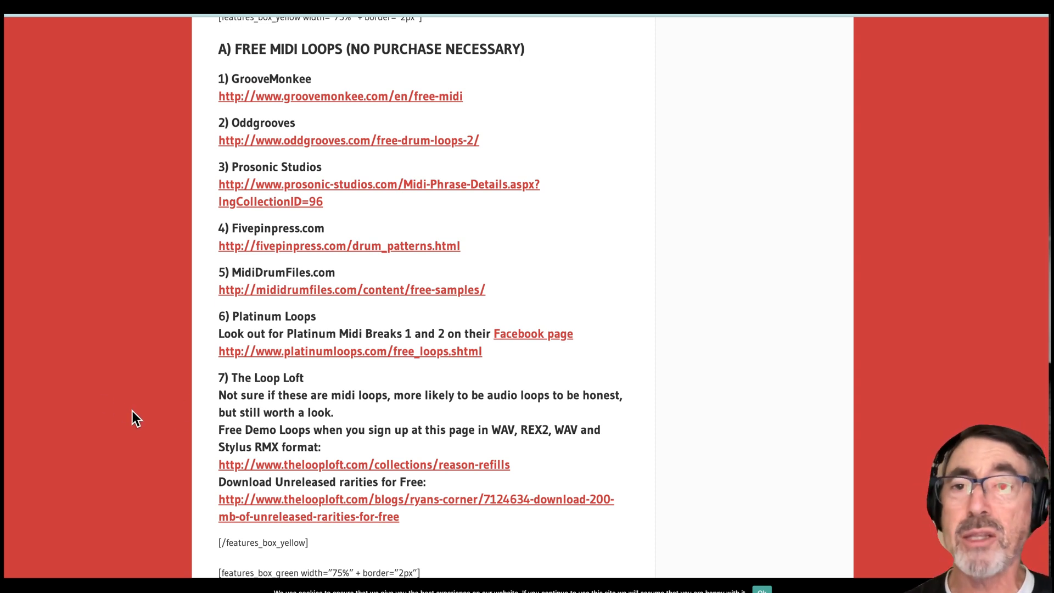